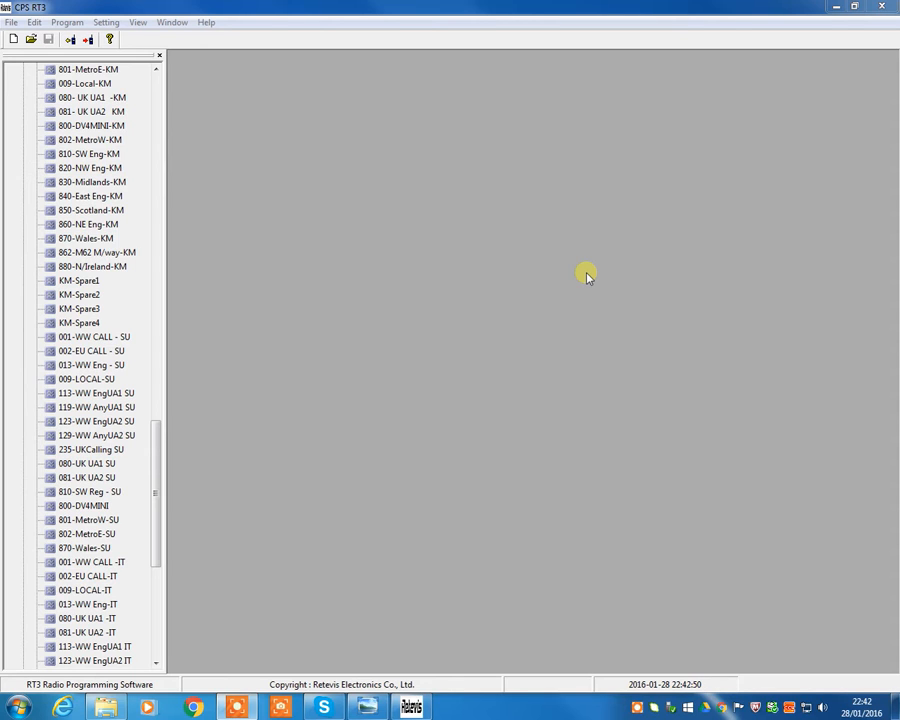
{"action": "mouse_move", "coordinate": [204, 530]}
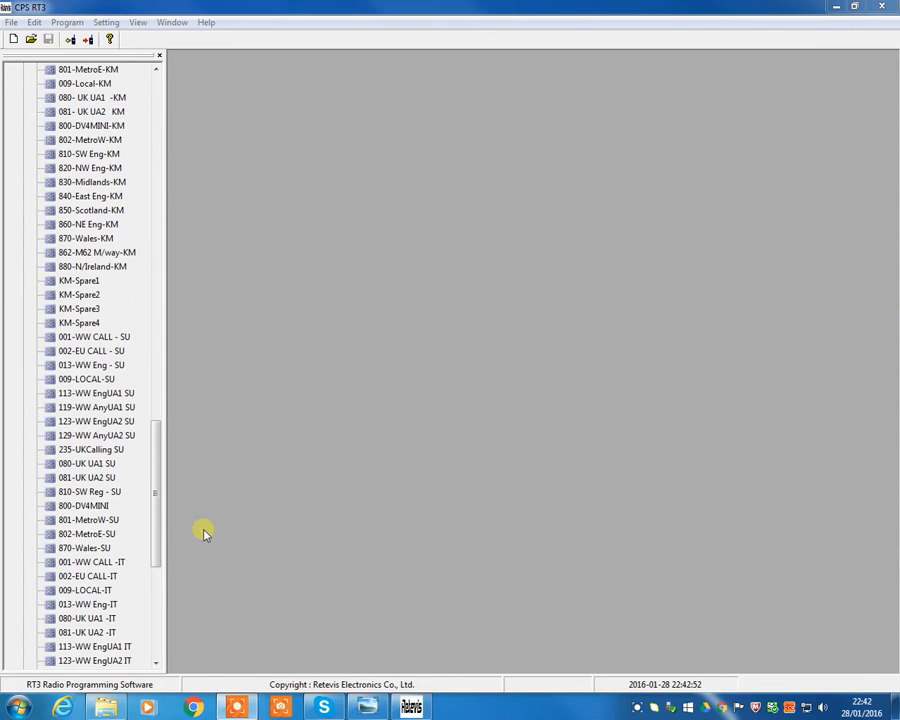
- Briefly view the Digital Contacts list, then scroll the tree down to the Scan List node
{"action": "scroll", "scroll_direction": "down", "scroll_amount": 3}
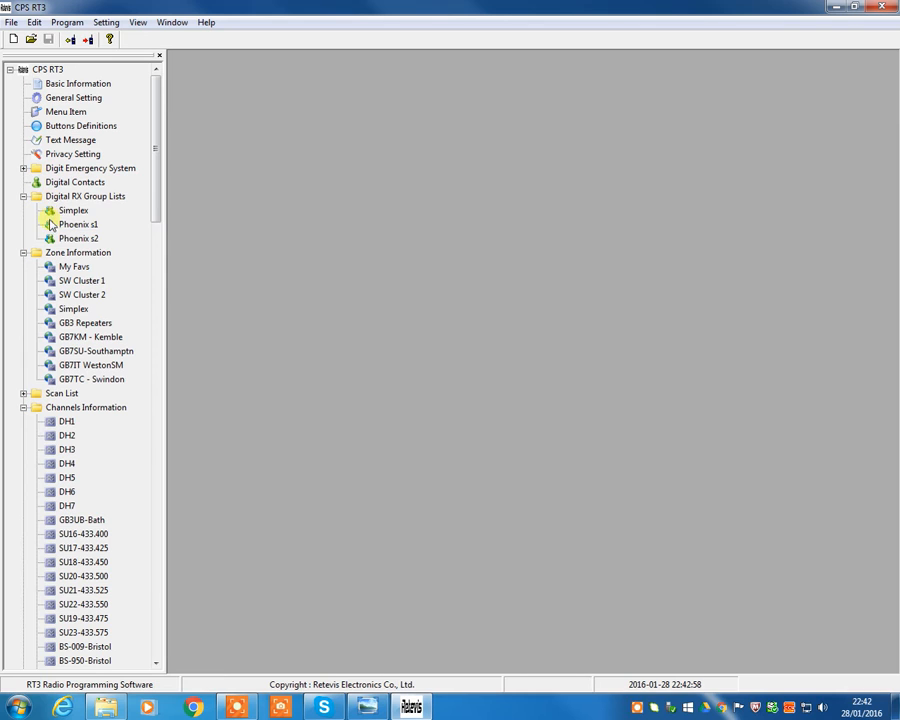
{"action": "mouse_move", "coordinate": [226, 310]}
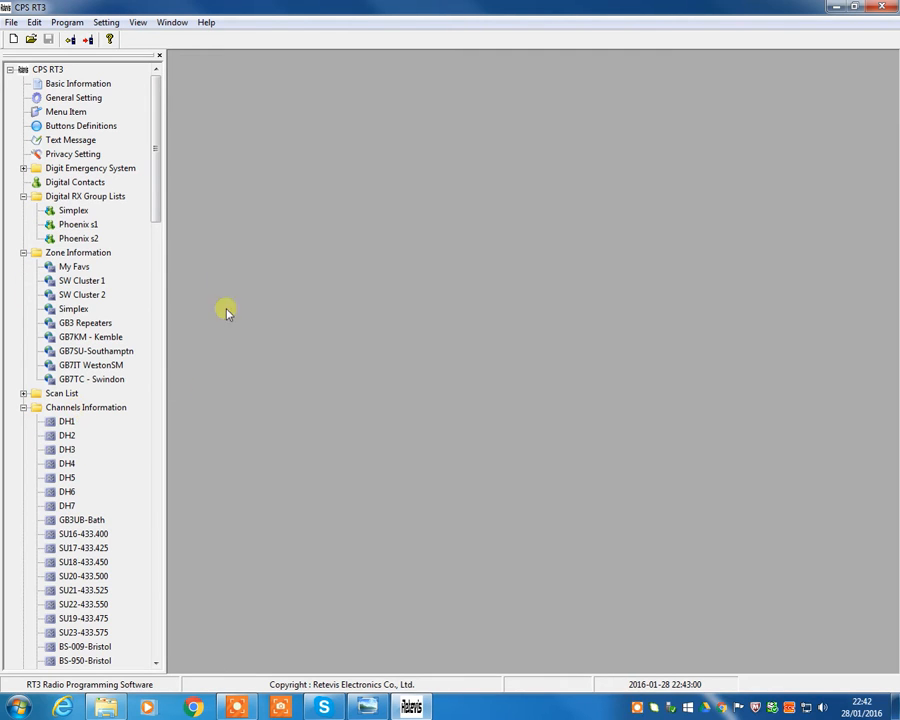
{"action": "left_click", "coordinate": [68, 352]}
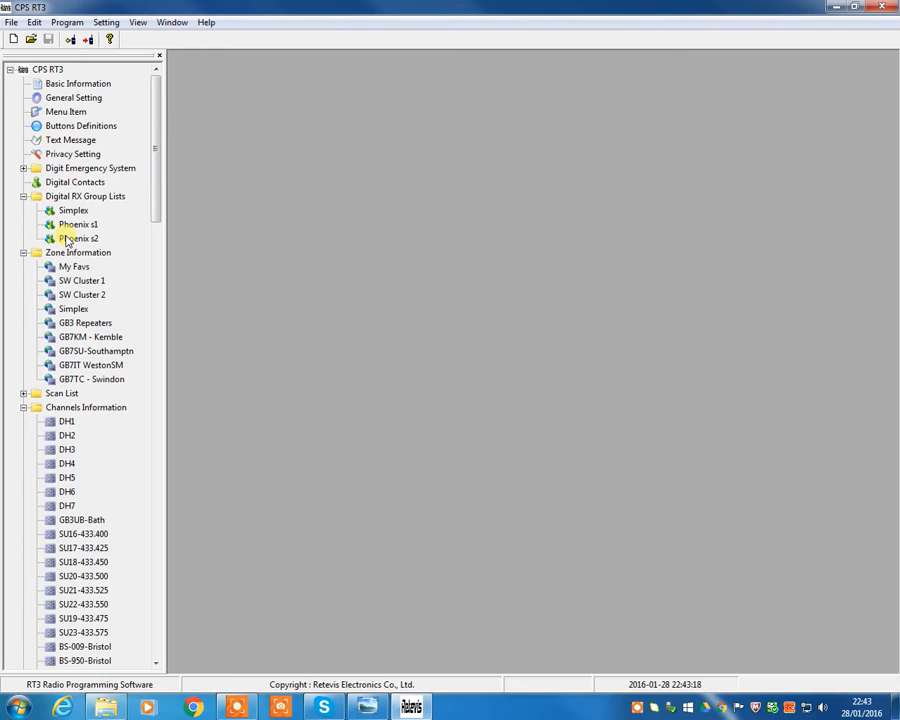
{"action": "left_click", "coordinate": [76, 182]}
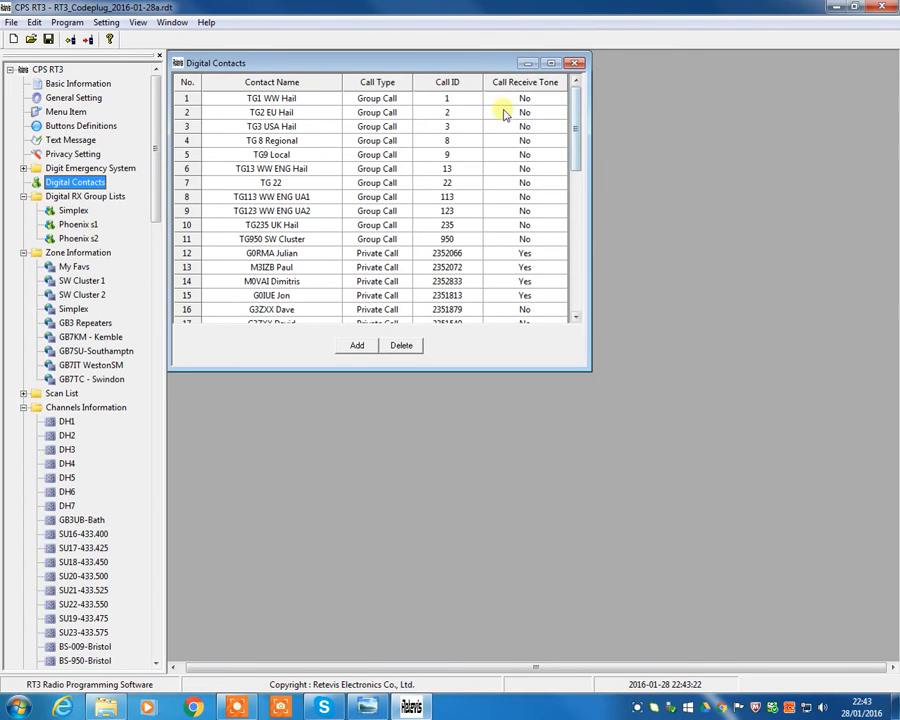
{"action": "left_click", "coordinate": [576, 62]}
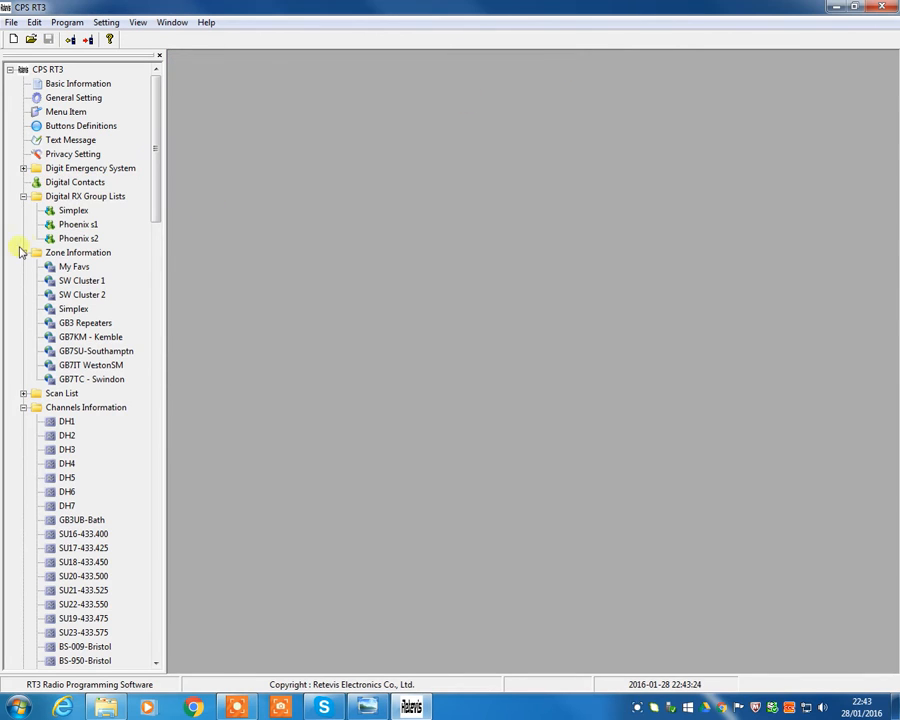
{"action": "scroll", "scroll_direction": "down", "scroll_amount": 3}
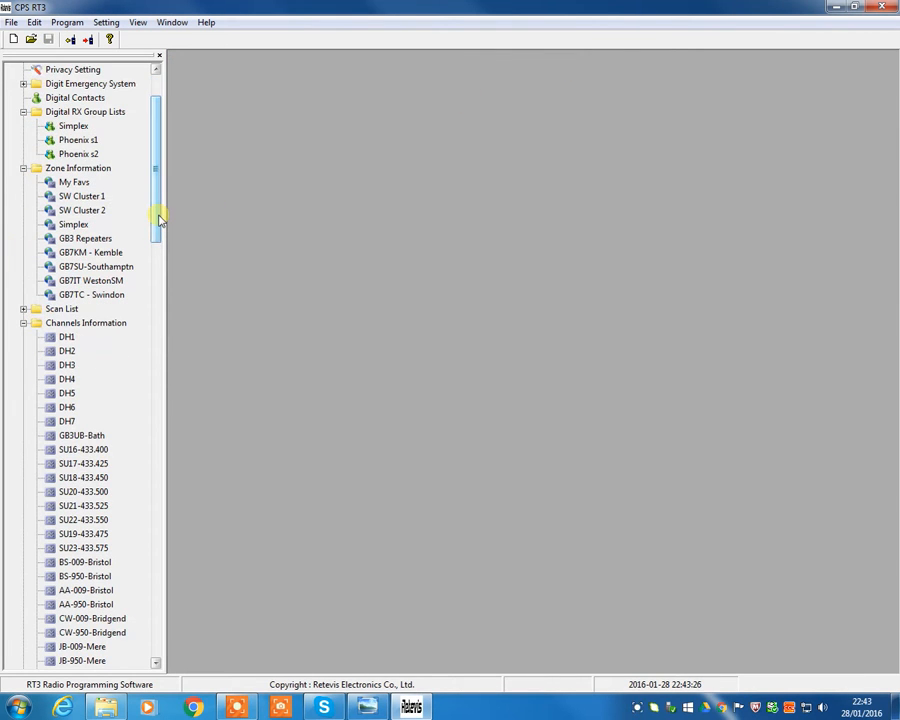
{"action": "scroll", "scroll_direction": "down", "scroll_amount": 3}
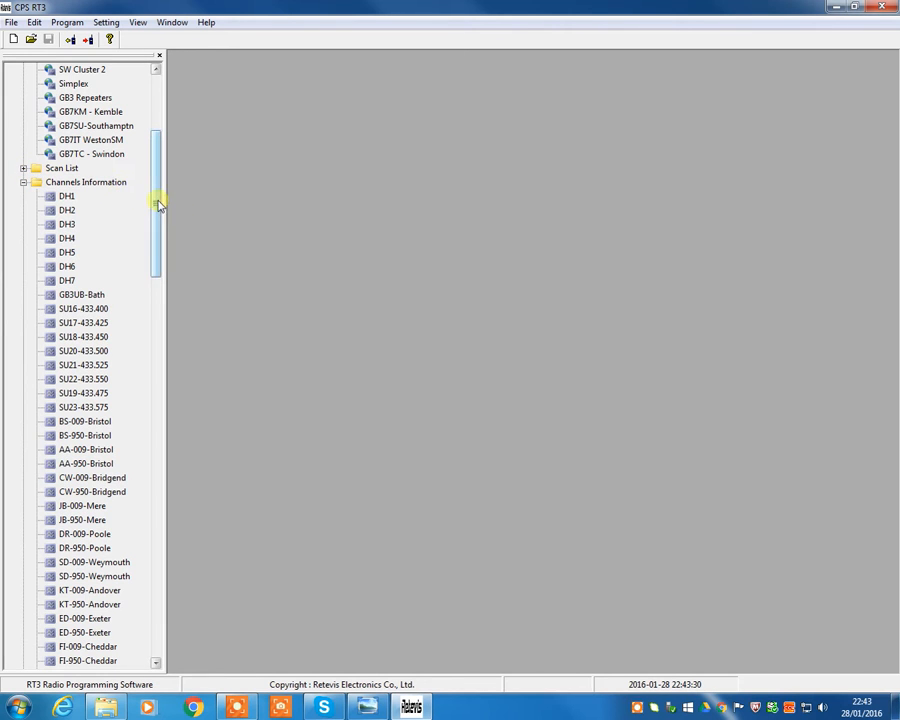
{"action": "left_click_drag", "start_coordinate": [156, 204], "coordinate": [184, 486]}
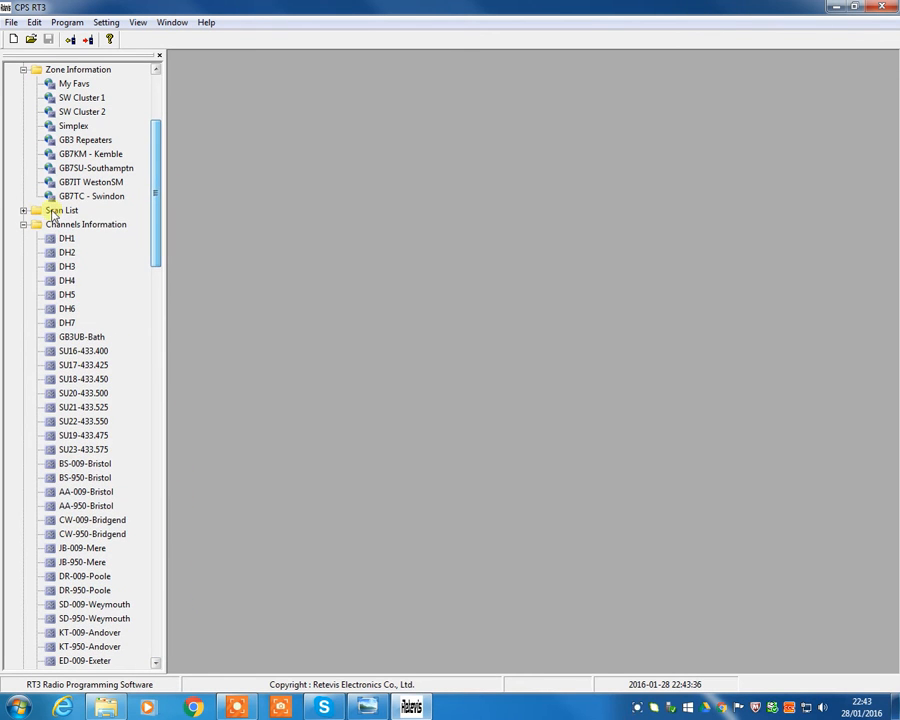
- Expand Scan List to reveal Digital, Analogue and repeater lists, and select KM GB7KM
{"action": "left_click", "coordinate": [24, 210]}
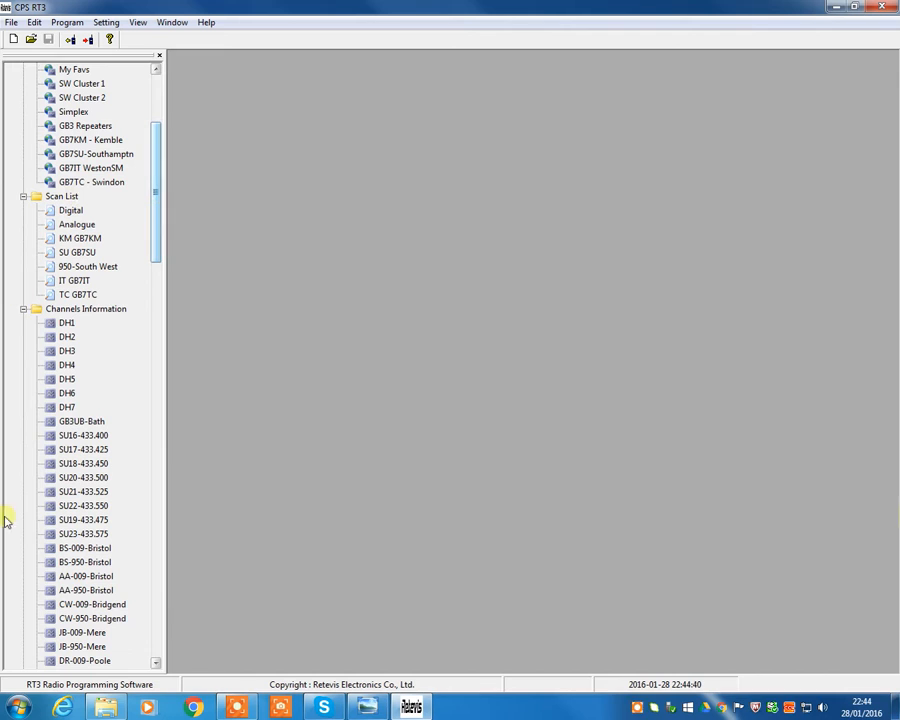
{"action": "mouse_move", "coordinate": [18, 468]}
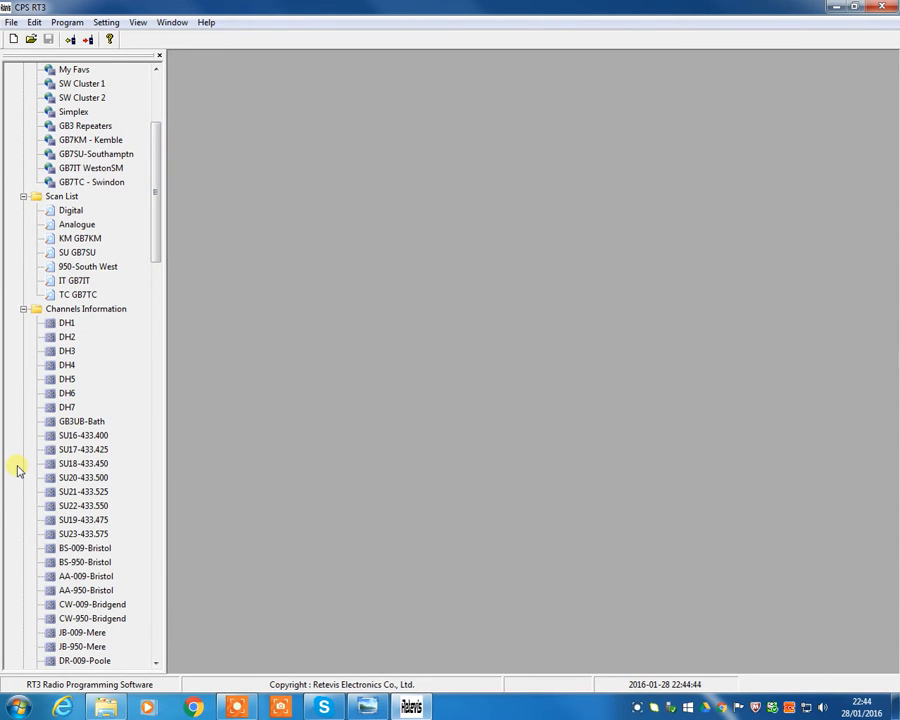
{"action": "mouse_move", "coordinate": [80, 270]}
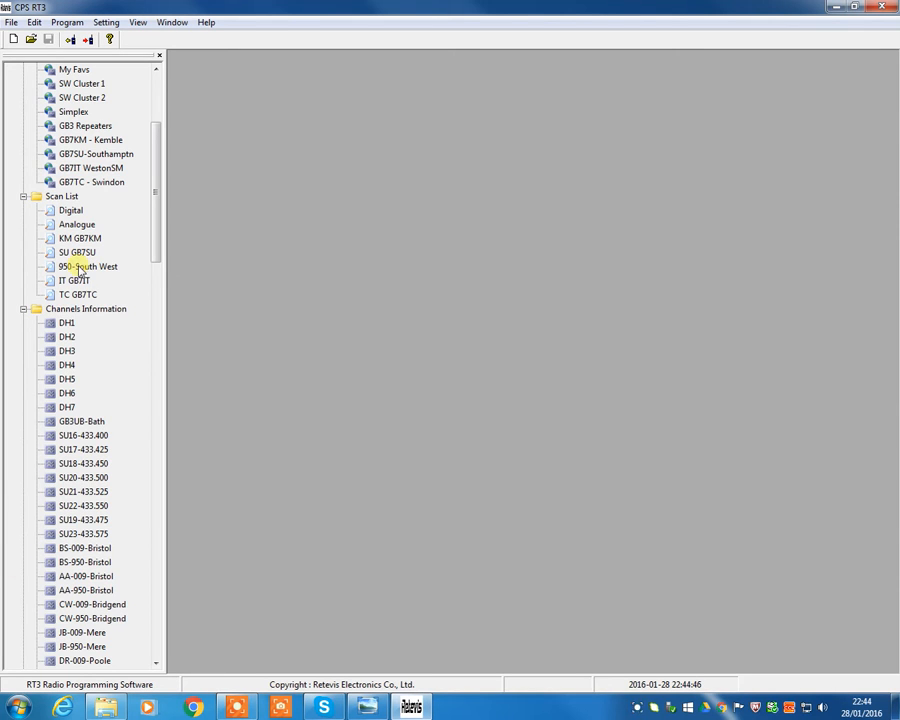
{"action": "left_click", "coordinate": [78, 252]}
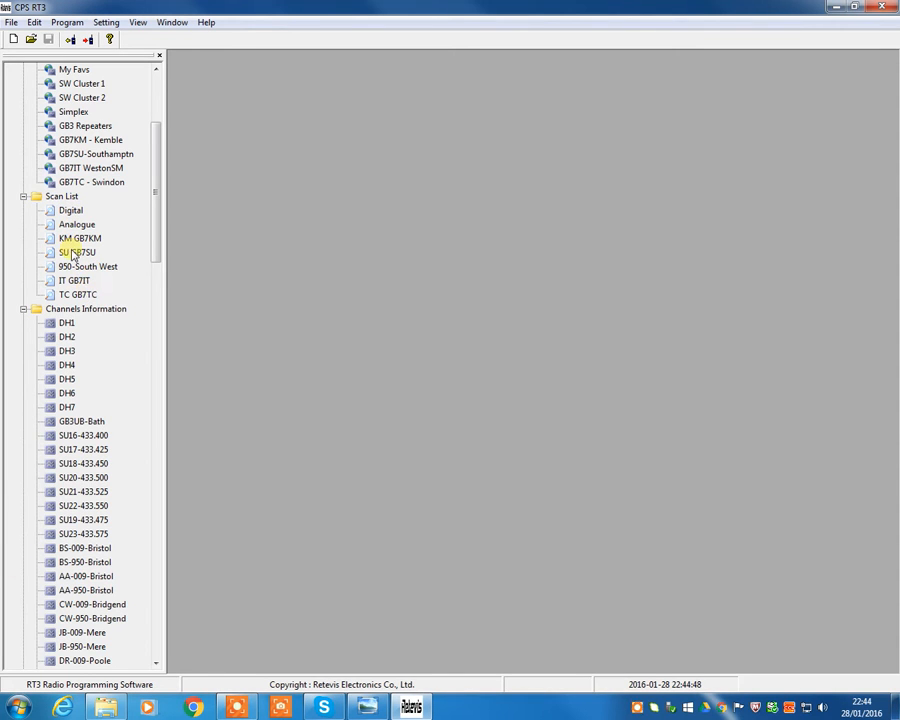
{"action": "double_click", "coordinate": [80, 238]}
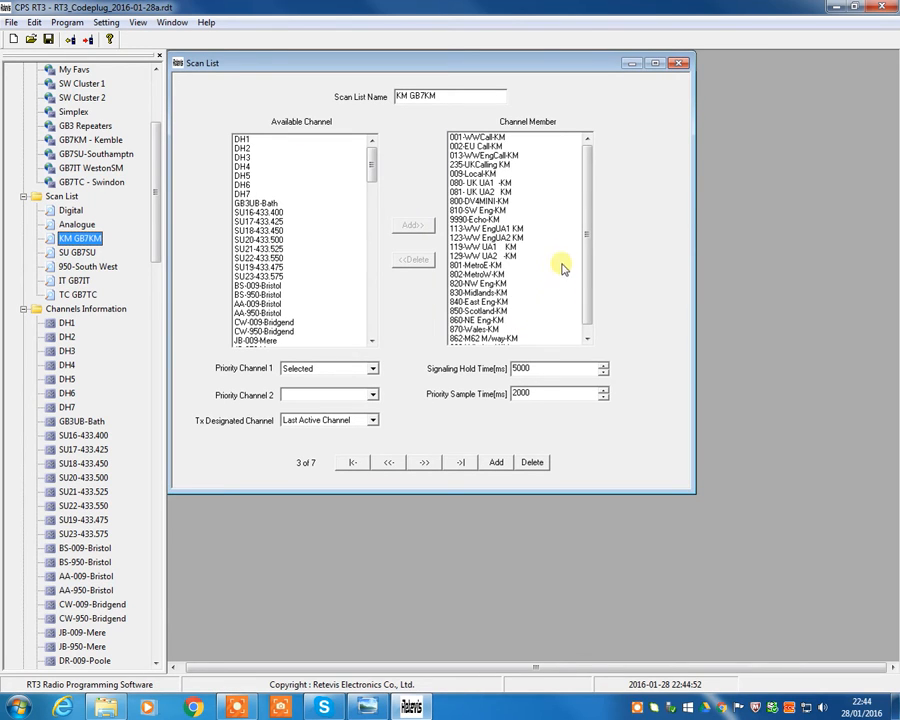
{"action": "left_click", "coordinate": [588, 168]}
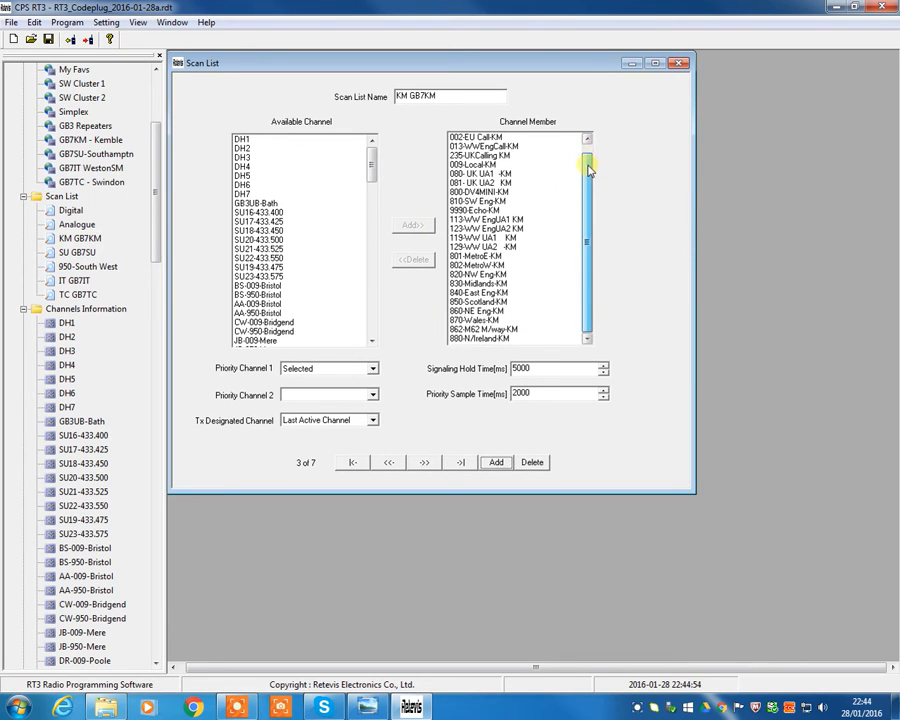
{"action": "left_click_drag", "start_coordinate": [588, 168], "coordinate": [588, 304]}
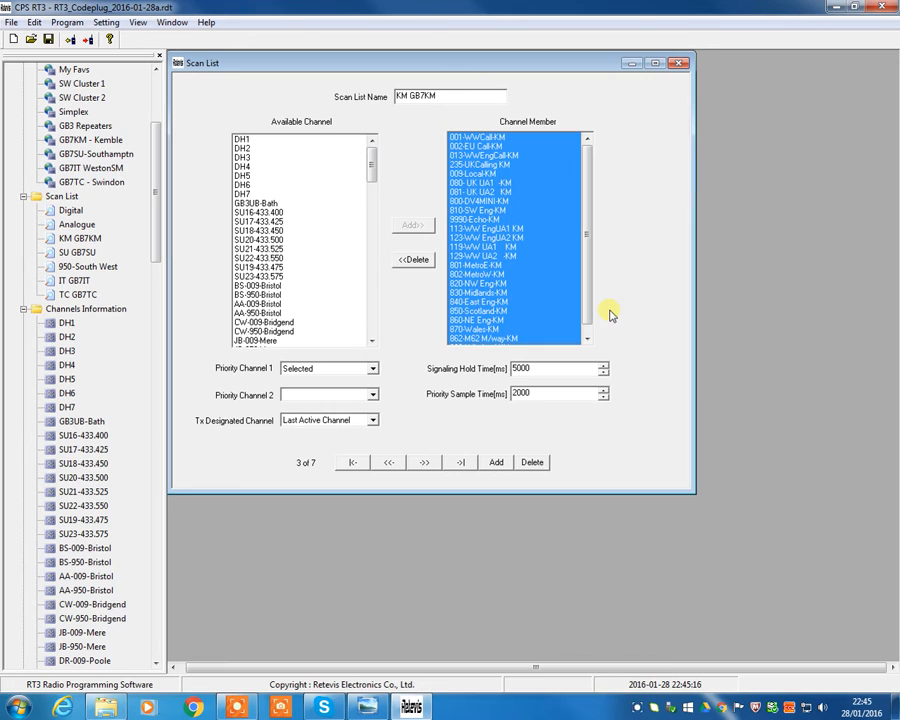
{"action": "left_click", "coordinate": [372, 368]}
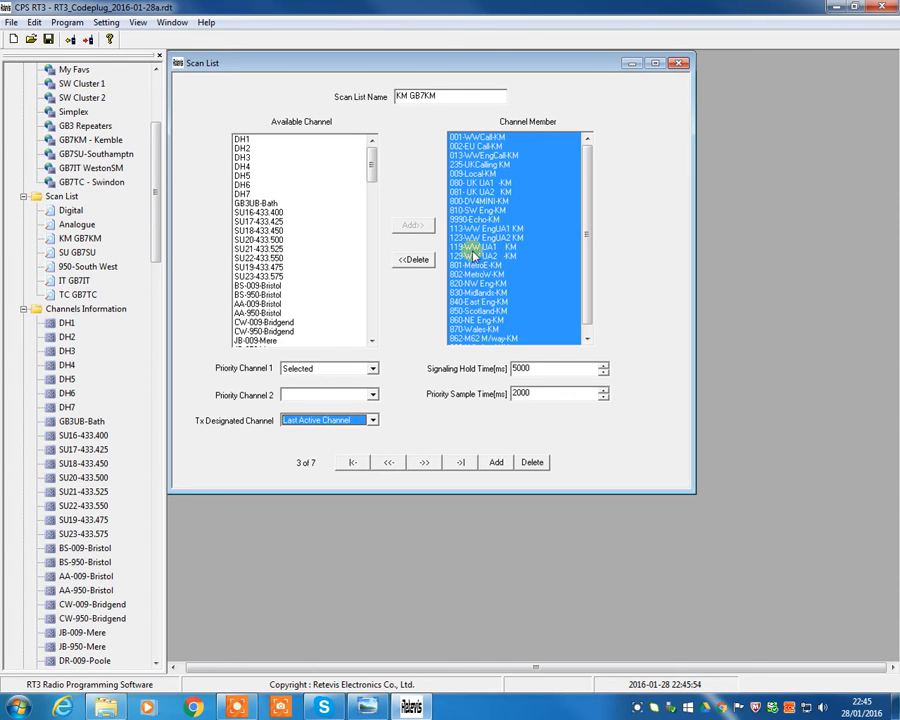
{"action": "left_click", "coordinate": [680, 62]}
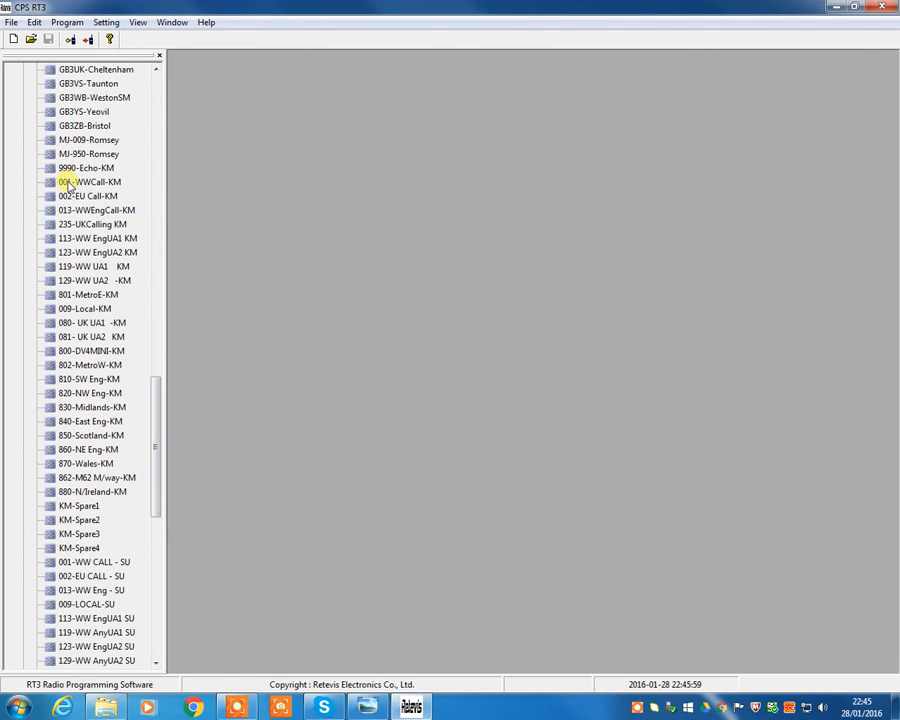
- Set channel 001-WWCall-KM's scan list to KM GB7KM in Channel Information
{"action": "double_click", "coordinate": [90, 182]}
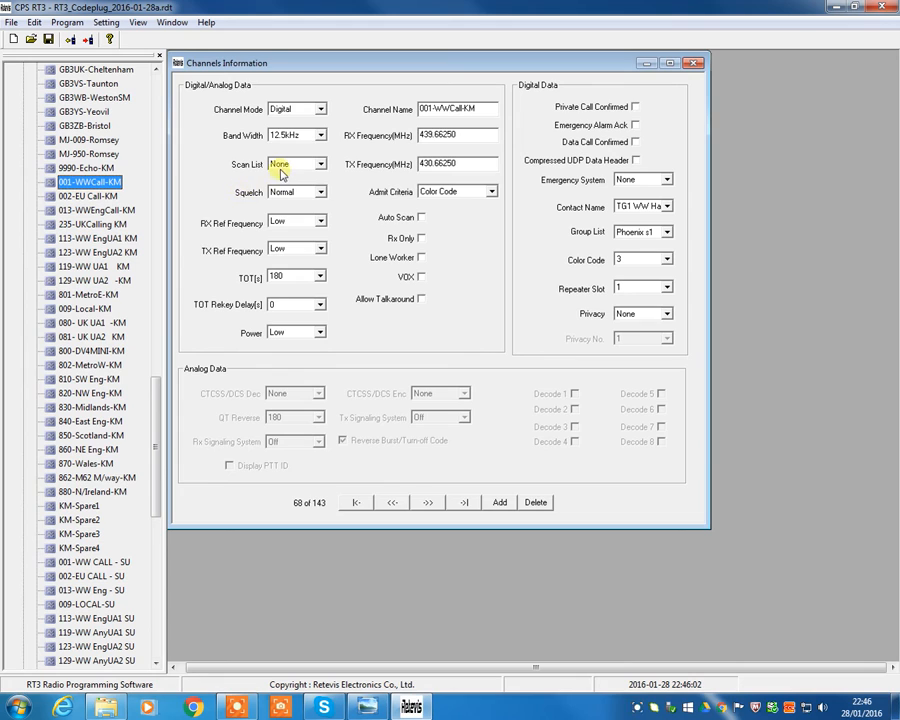
{"action": "left_click", "coordinate": [316, 164]}
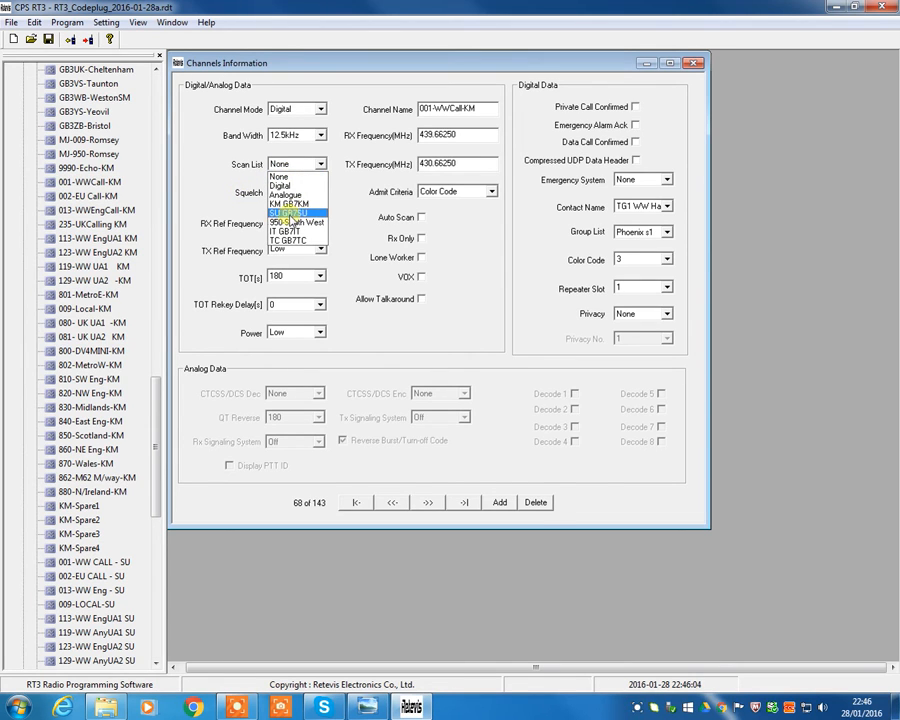
{"action": "left_click", "coordinate": [290, 204]}
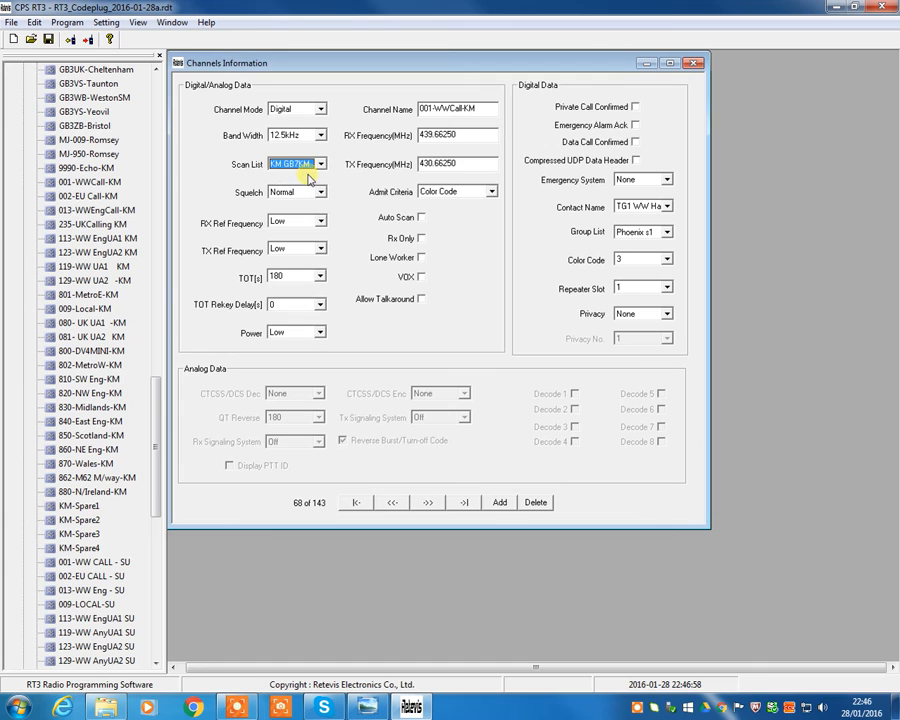
{"action": "left_click", "coordinate": [694, 62]}
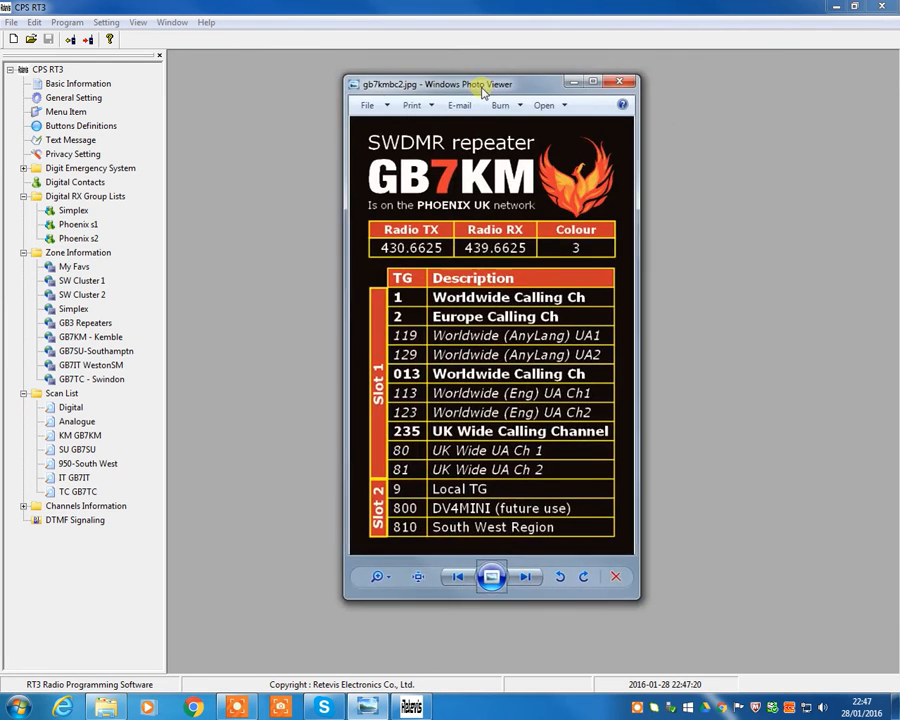
- Reposition the GB7KM repeater chart window showing slot 1 and slot 2 talk groups
{"action": "left_click_drag", "start_coordinate": [480, 84], "coordinate": [430, 94]}
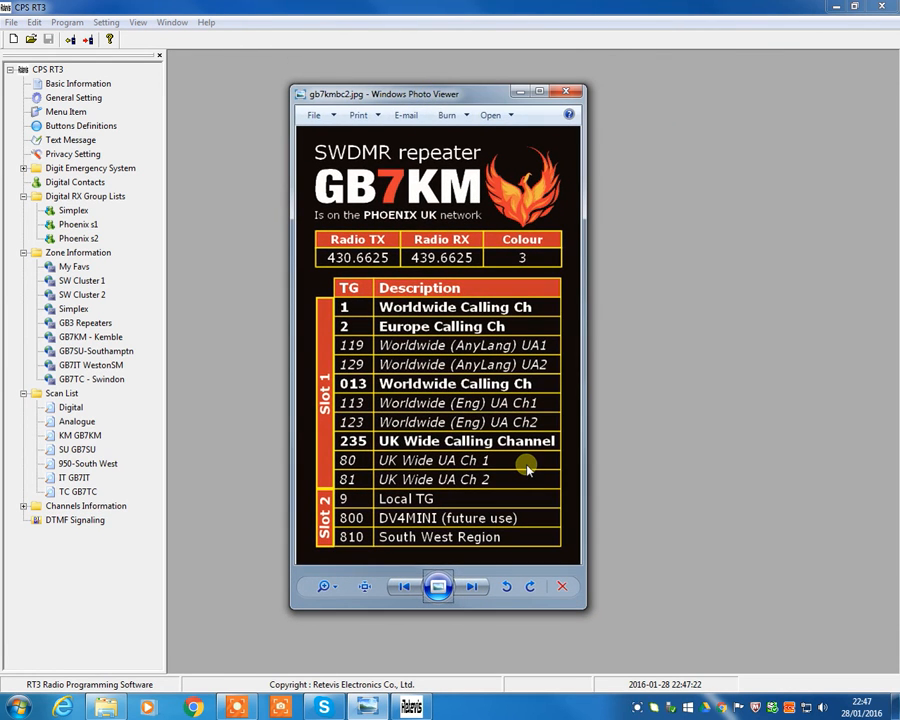